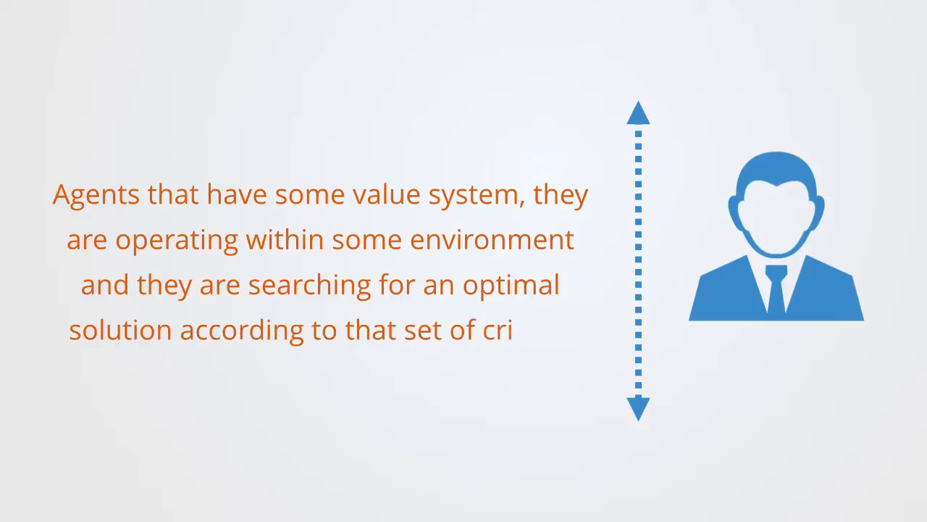
text(teria)
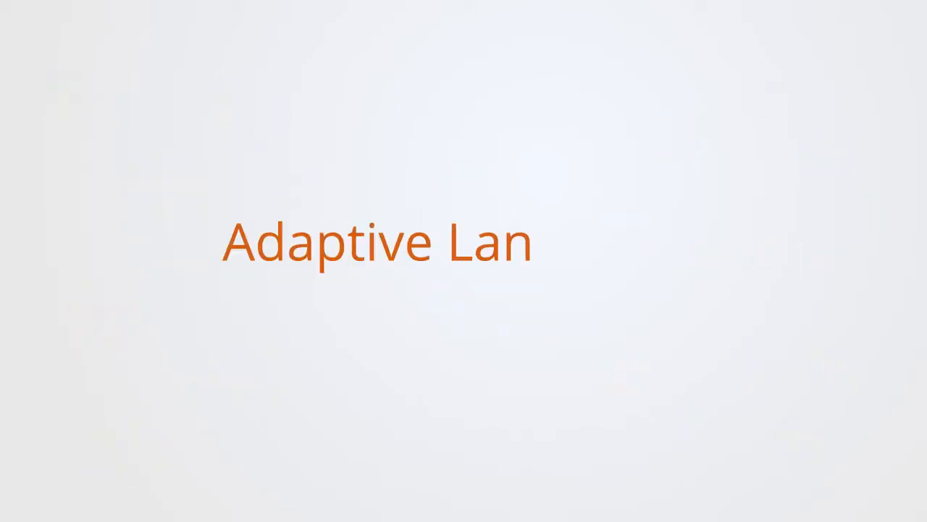
text(dscape)
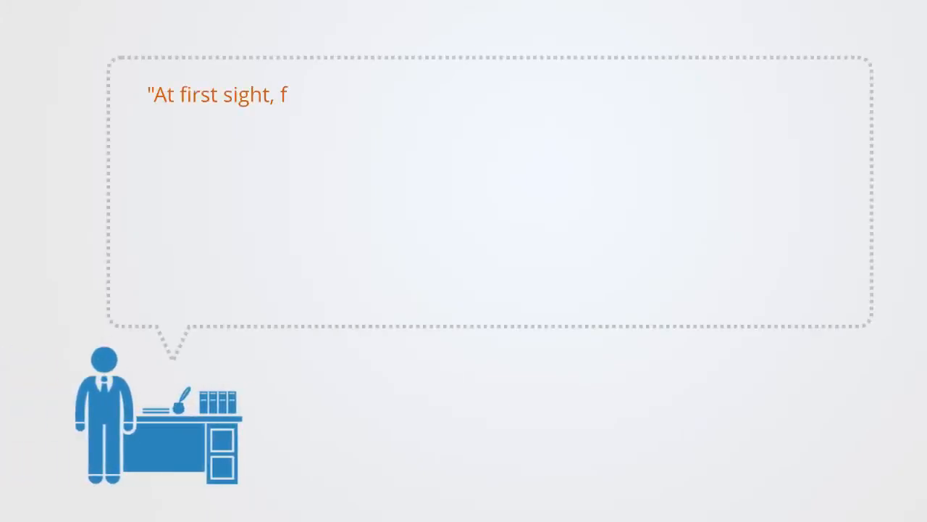
text(itness landscapes provide a visual representation of how an agen)
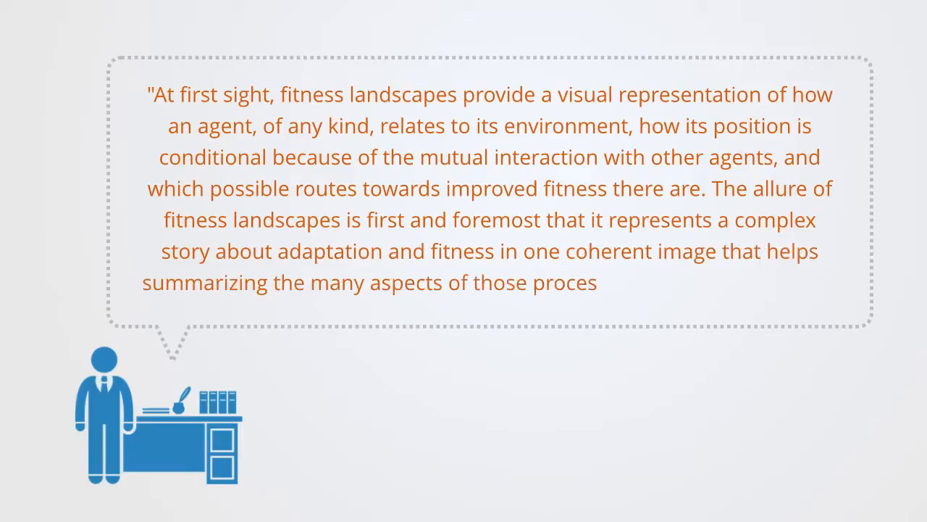
text(ses in an accessible way")
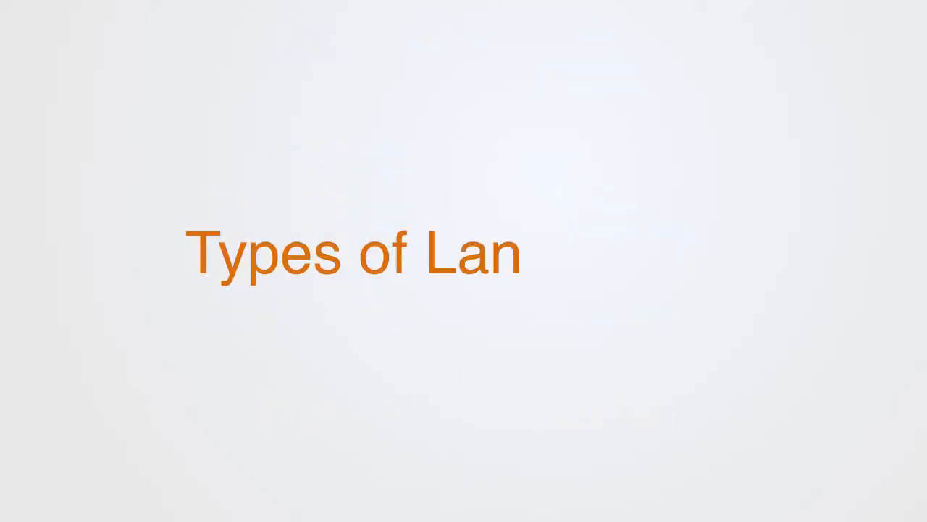
text(dscapes)
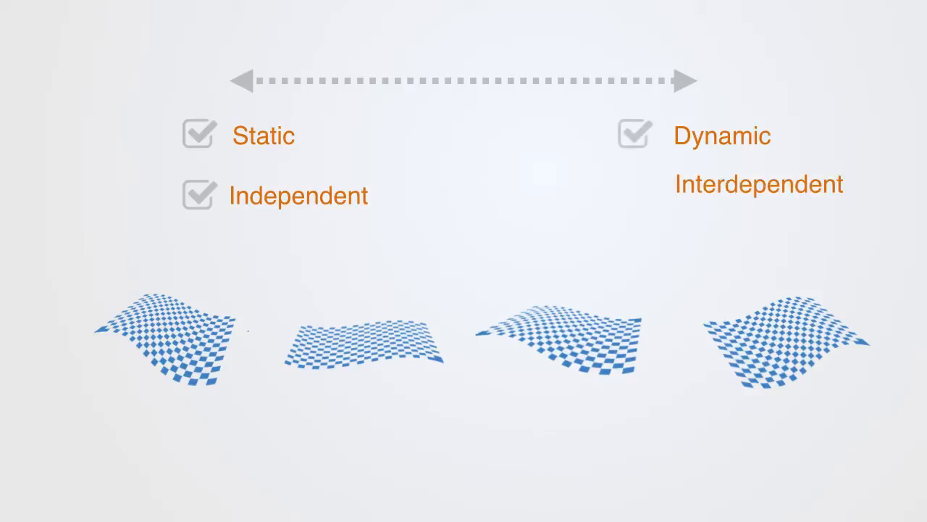
click(632, 194)
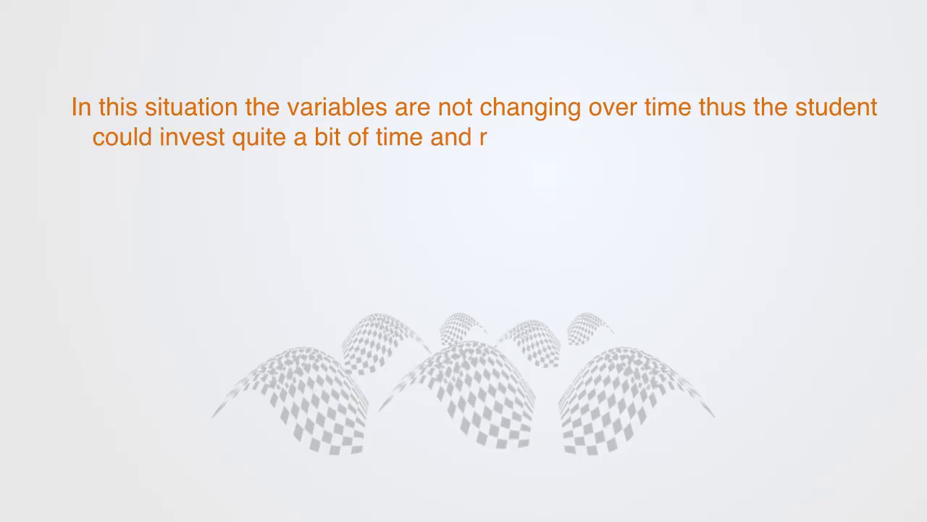
text(esources in researching all of the factors involved to find whatev)
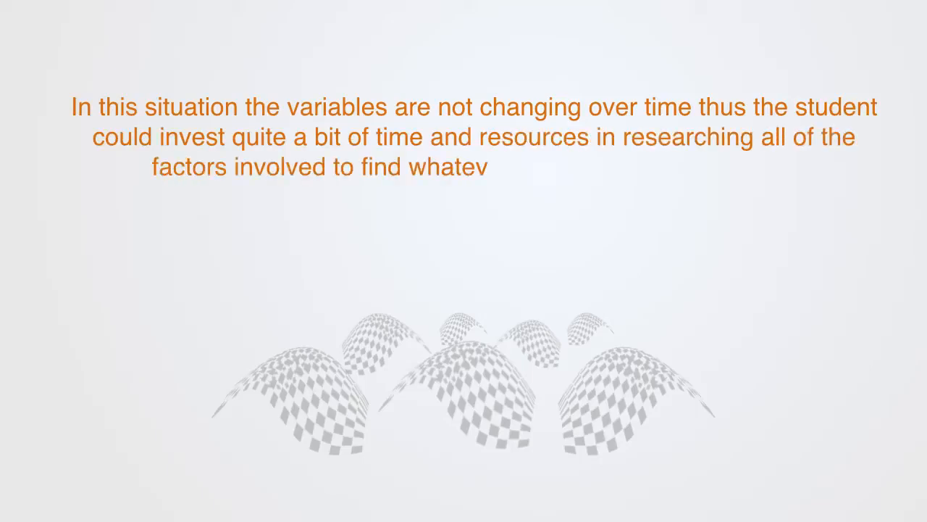
text(er they consider the optimal)
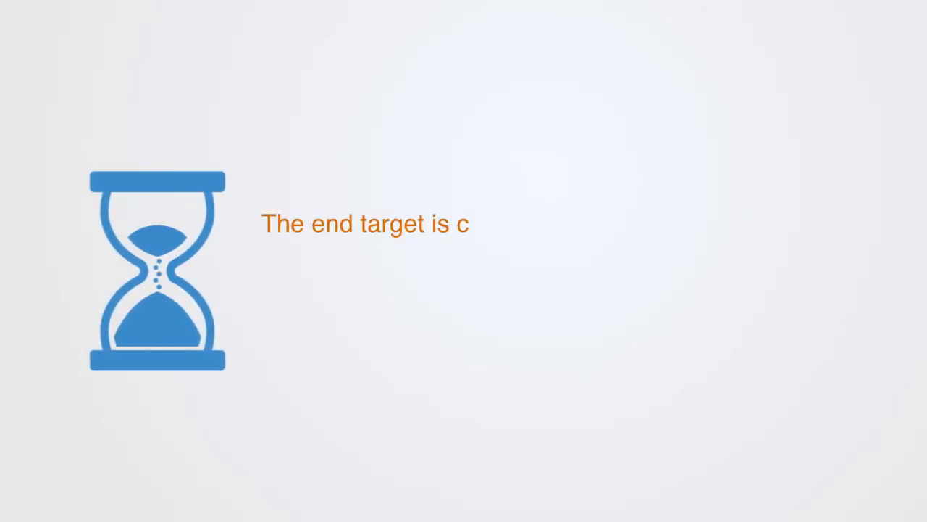
text(onstantly changing any solution that may be effective now may ceas)
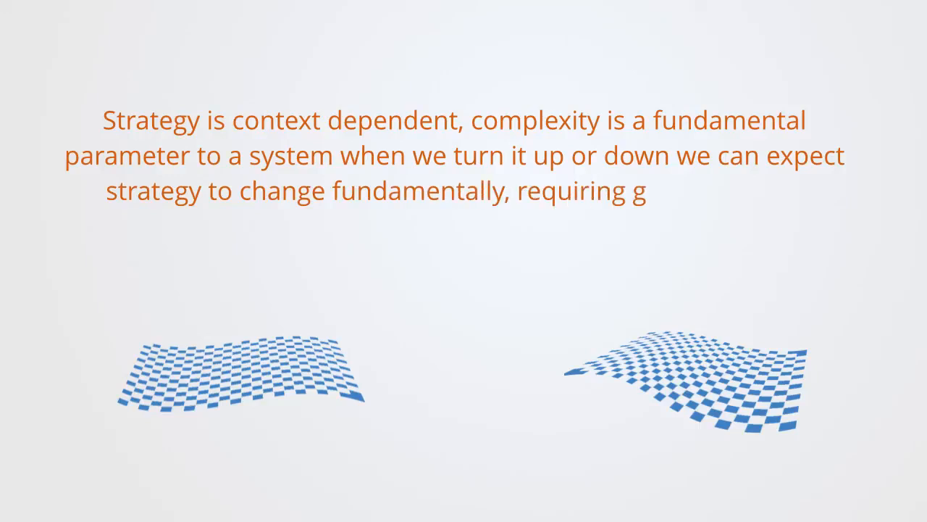
text(reater or less capacity for adaptation)
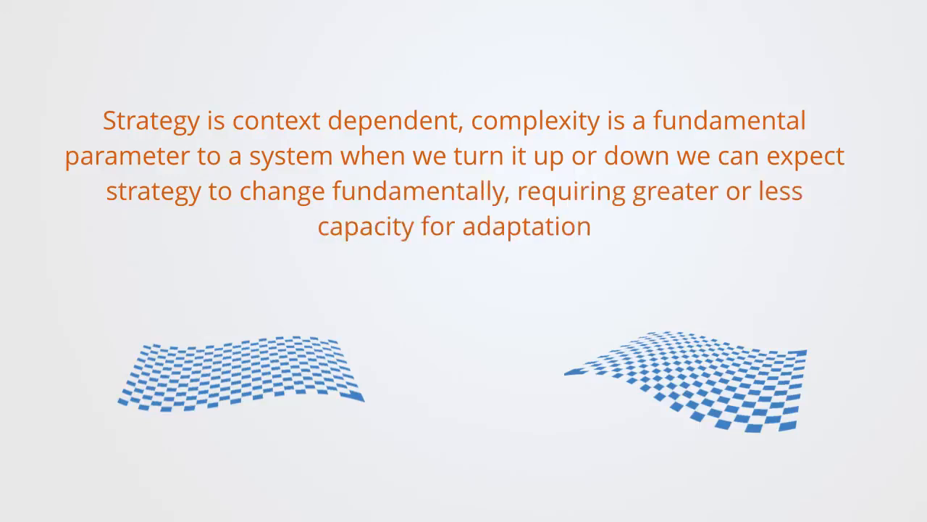